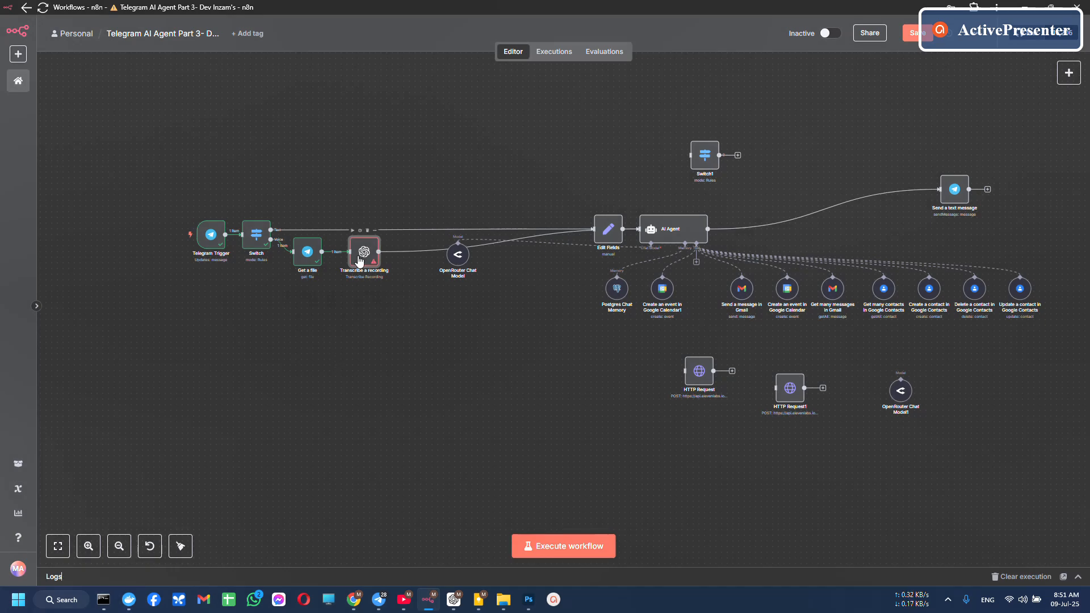
pyautogui.moveTo(386, 288)
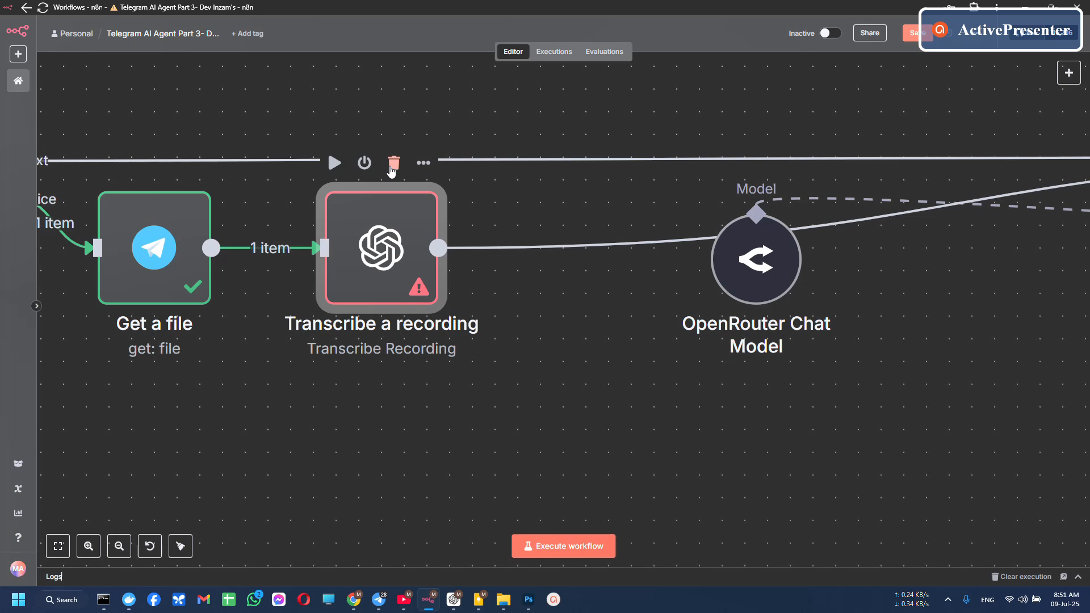
# Delete the old Transcribe a recording step and add an ElevenLabs node after Get a file
pyautogui.click(393, 162)
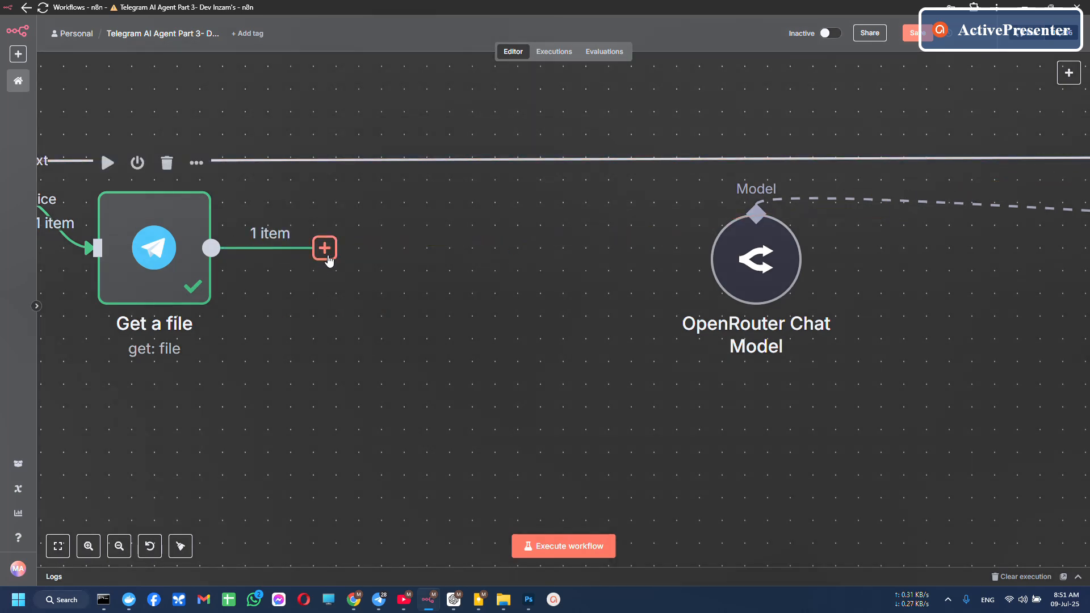
pyautogui.click(323, 248)
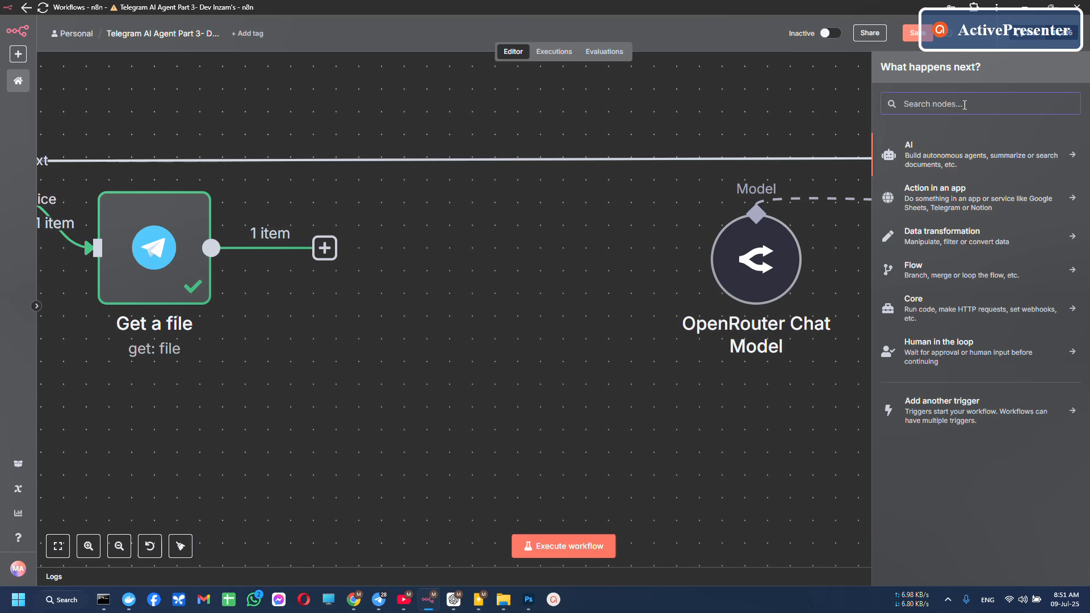
pyautogui.write('e')
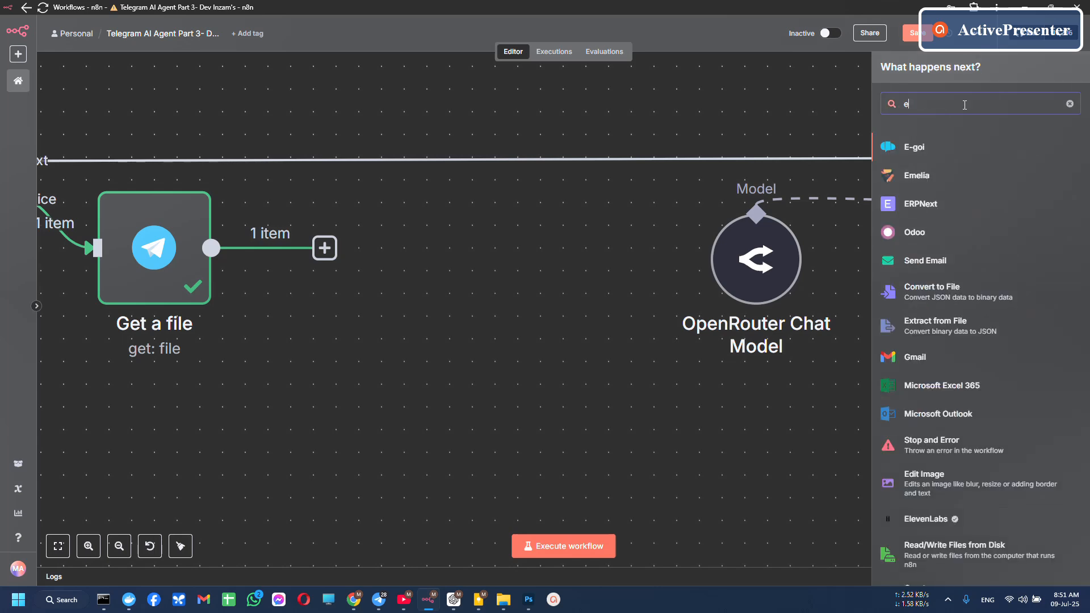
pyautogui.write('leve')
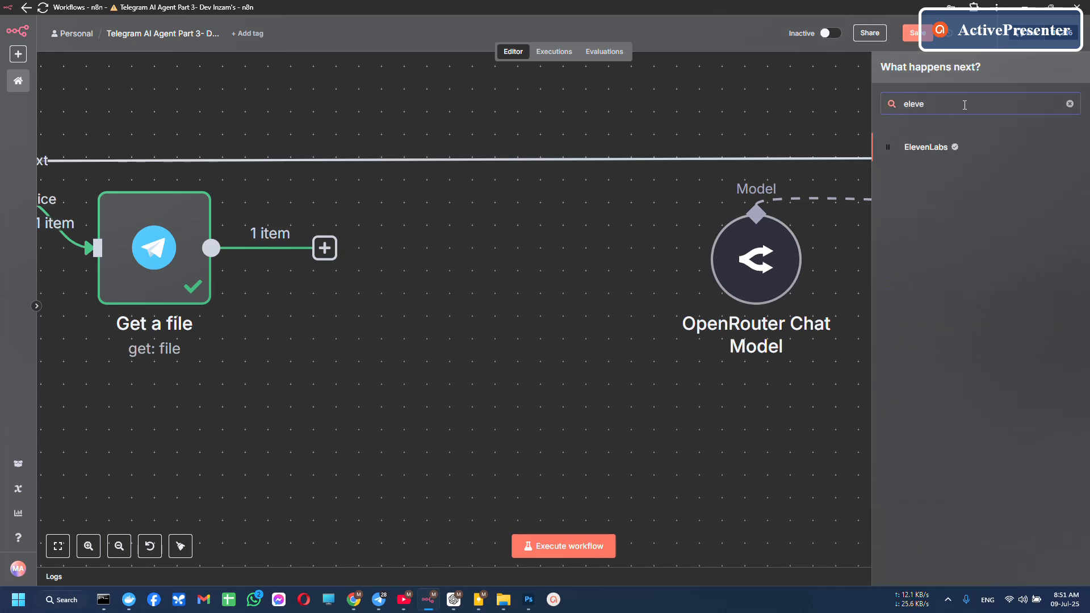
pyautogui.moveTo(929, 147)
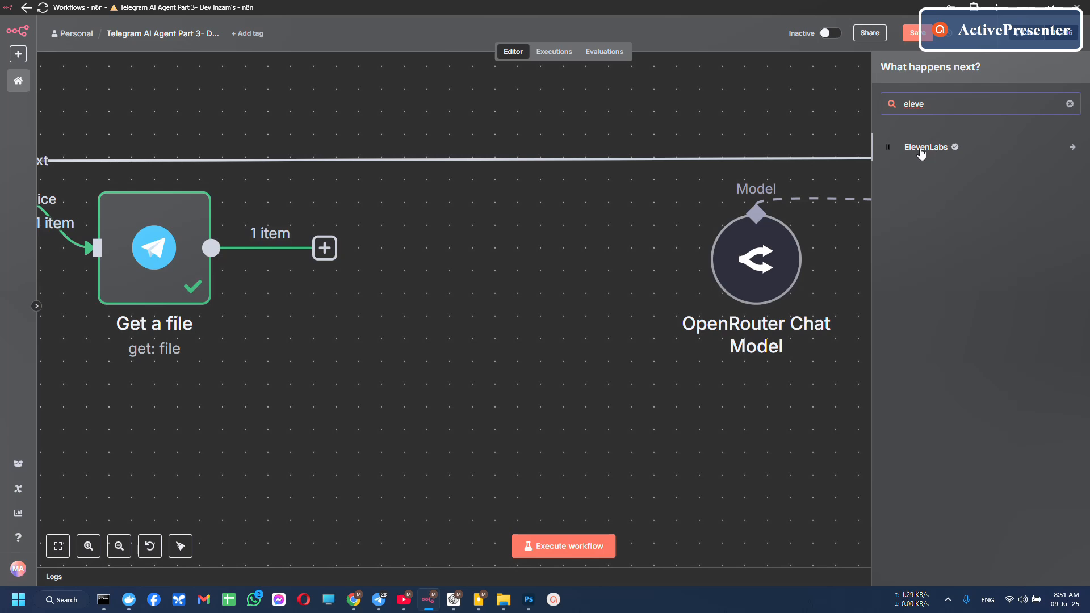
pyautogui.click(925, 147)
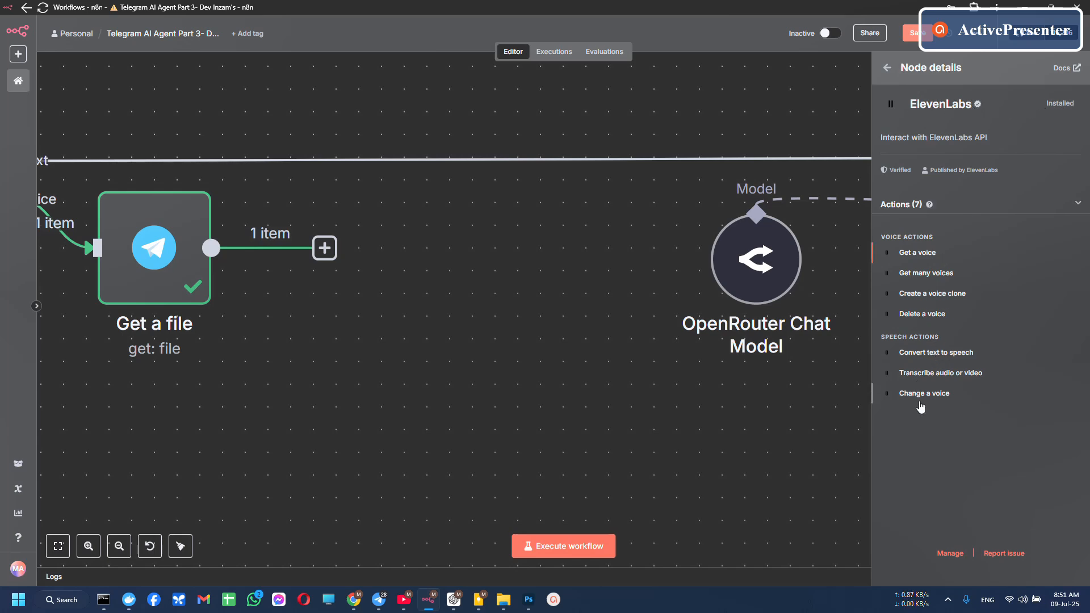
pyautogui.moveTo(955, 382)
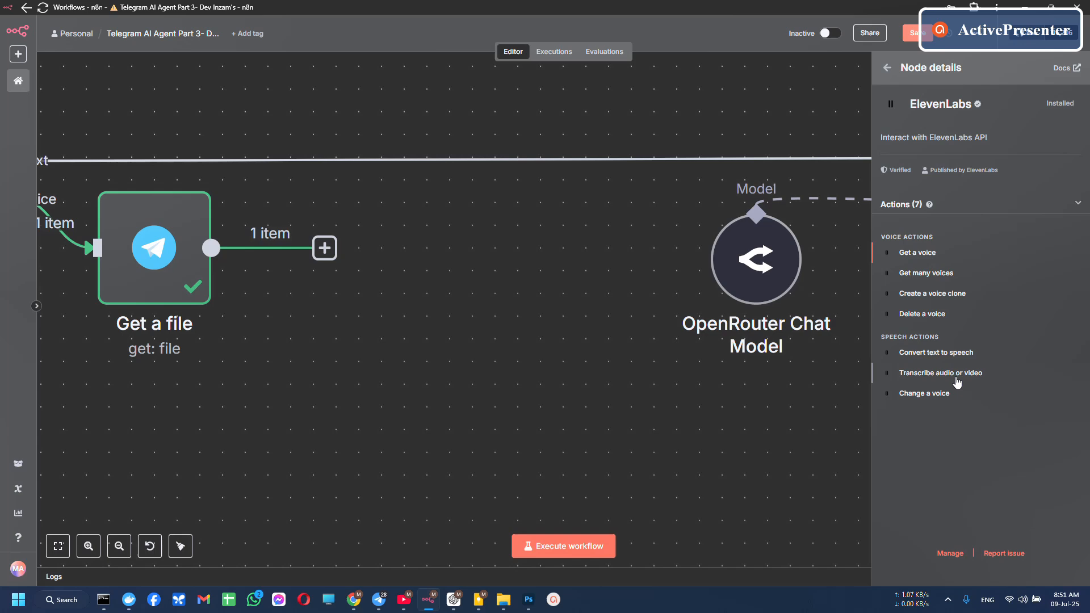
pyautogui.moveTo(963, 309)
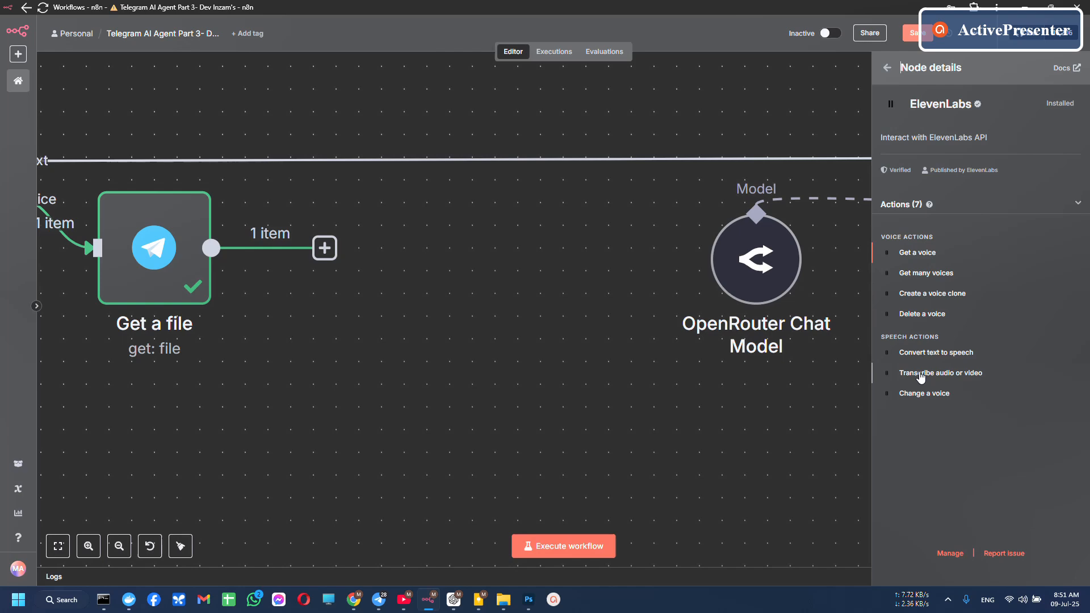
# Choose the ElevenLabs Transcribe audio or video action for the new node
pyautogui.click(940, 372)
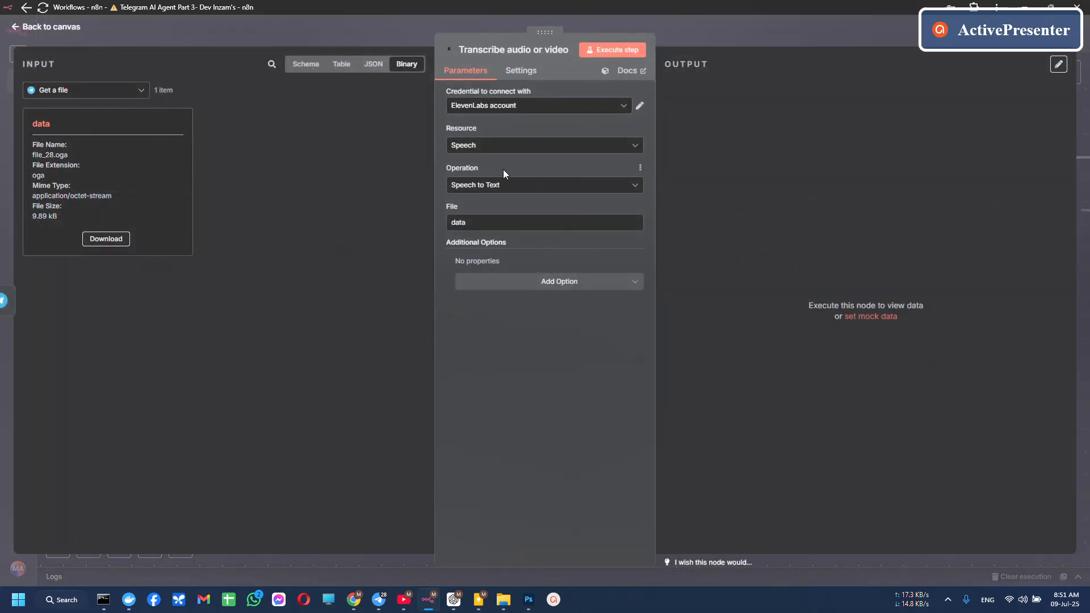
pyautogui.click(44, 26)
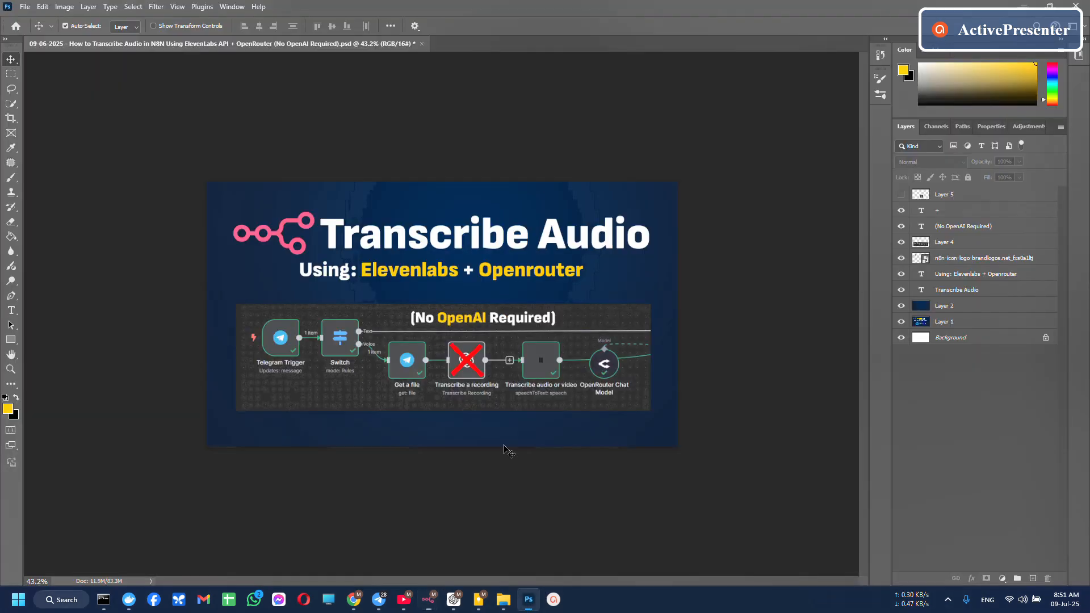
pyautogui.moveTo(505, 565)
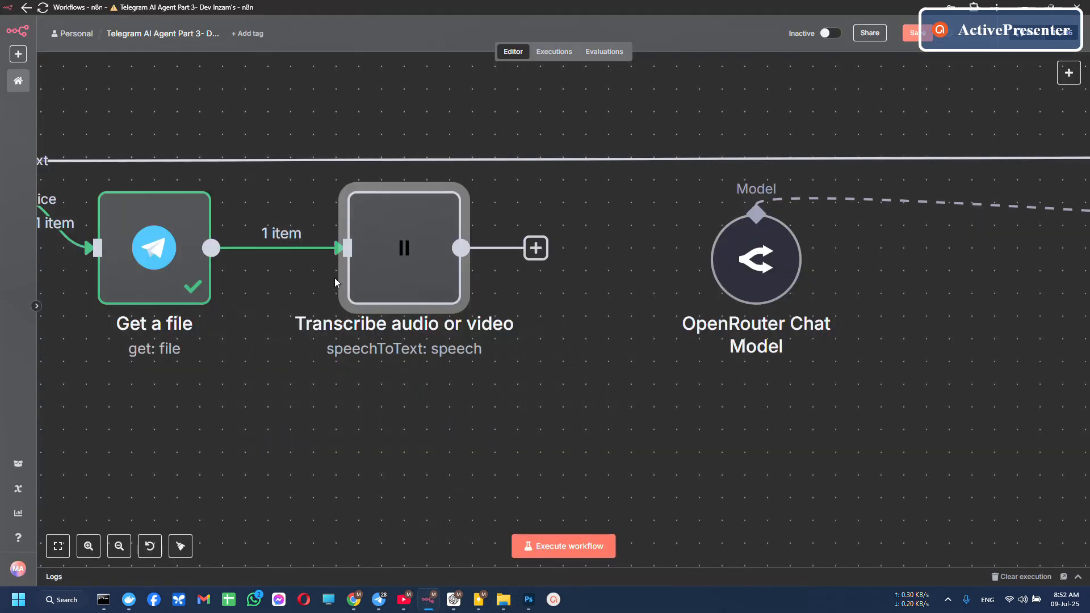
pyautogui.moveTo(404, 261)
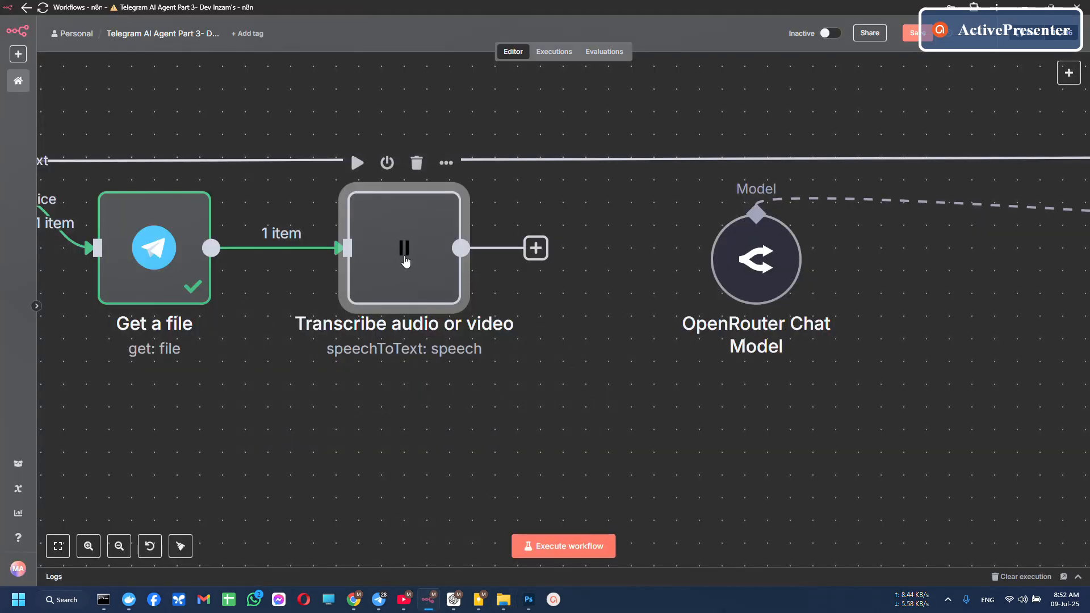
# Open the Transcribe audio or video node and edit its ElevenLabs account credential
pyautogui.doubleClick(403, 247)
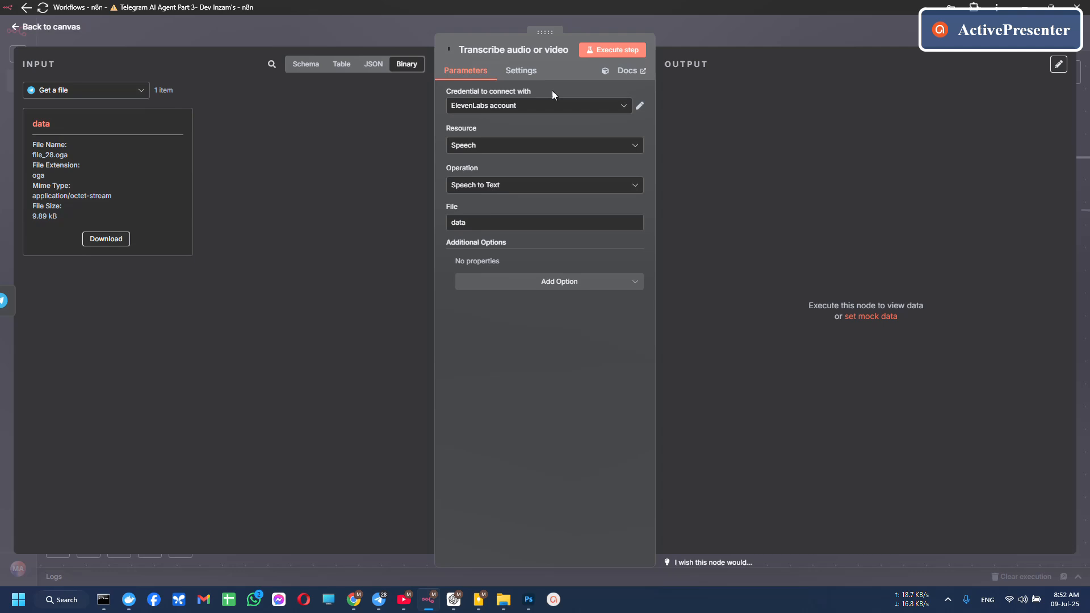
pyautogui.click(538, 105)
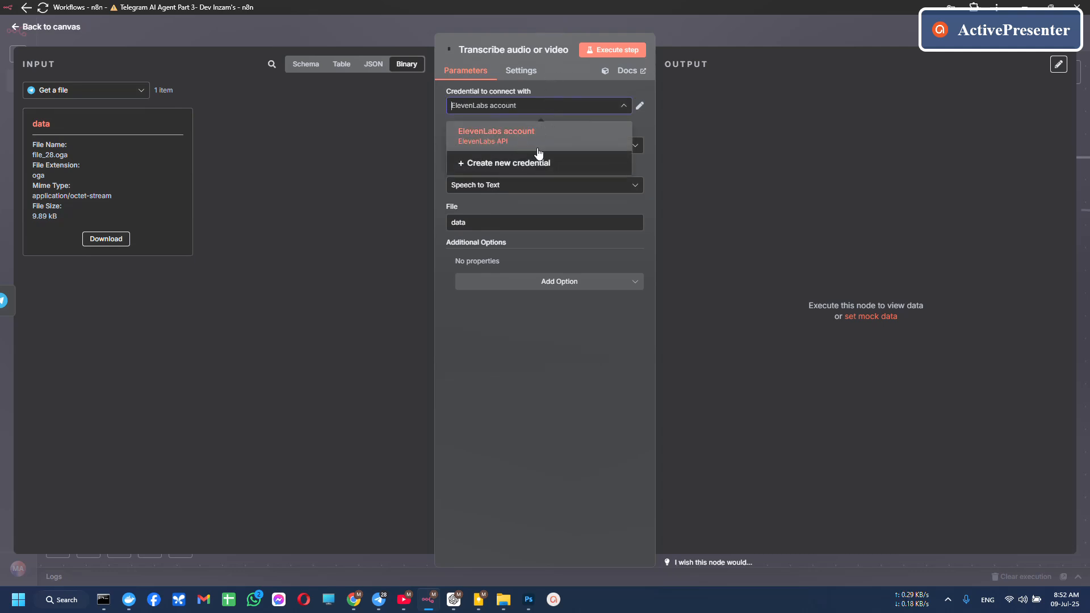
pyautogui.moveTo(641, 114)
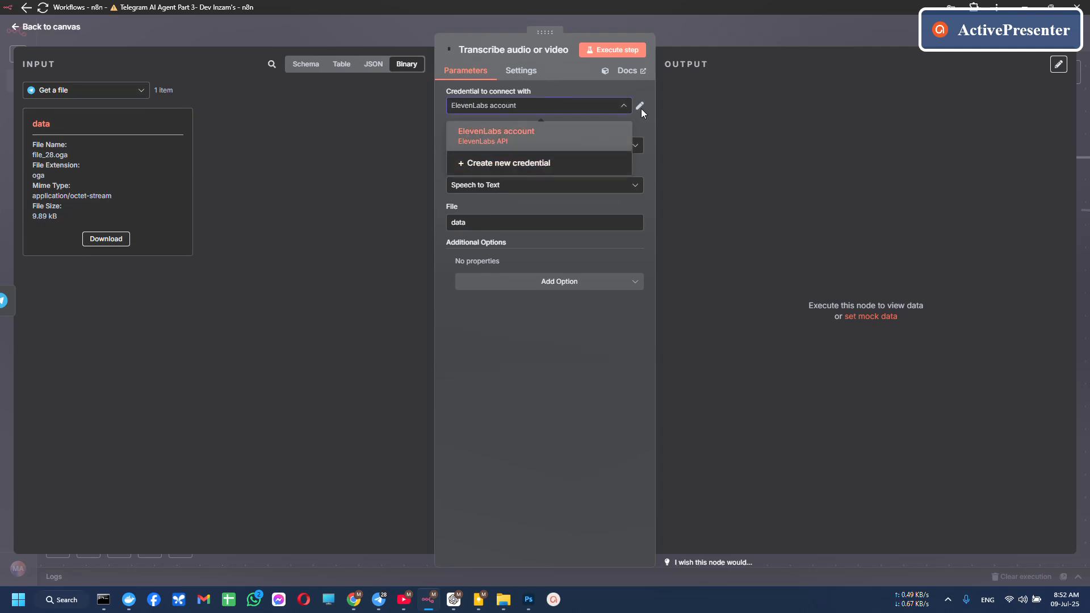
pyautogui.click(639, 105)
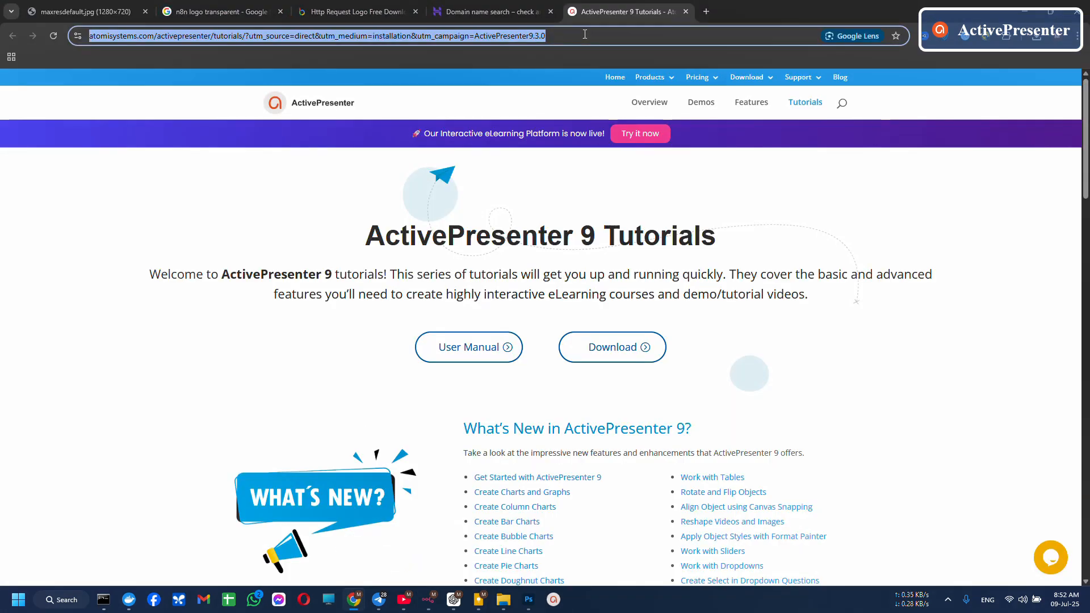
# Search 'elevenlabs api reference', reach the ElevenLabs developers site and log in
pyautogui.write('elevenlabs api reference')
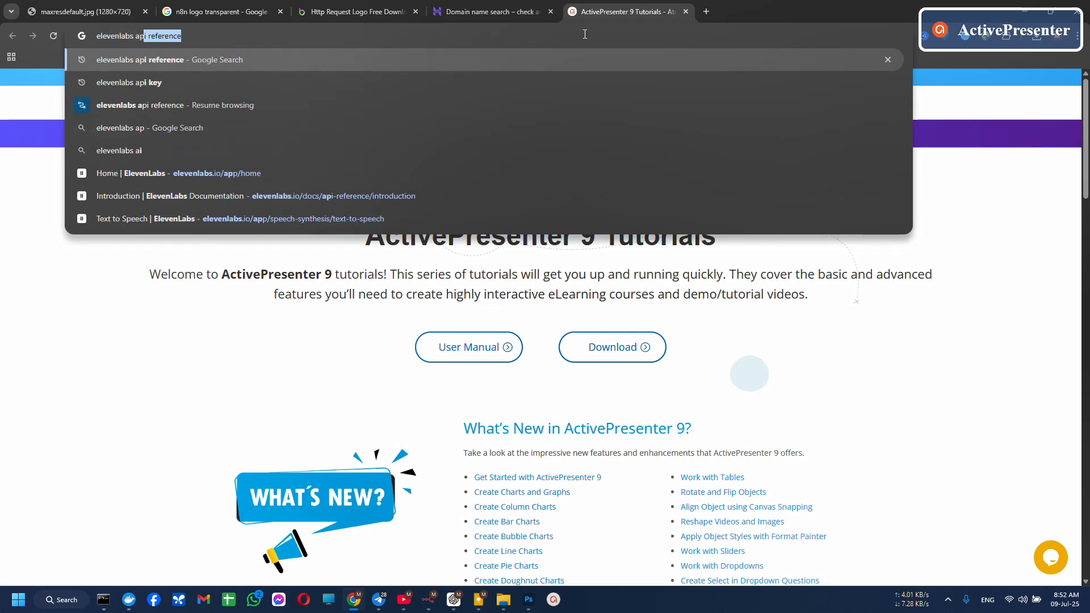
pyautogui.press('enter')
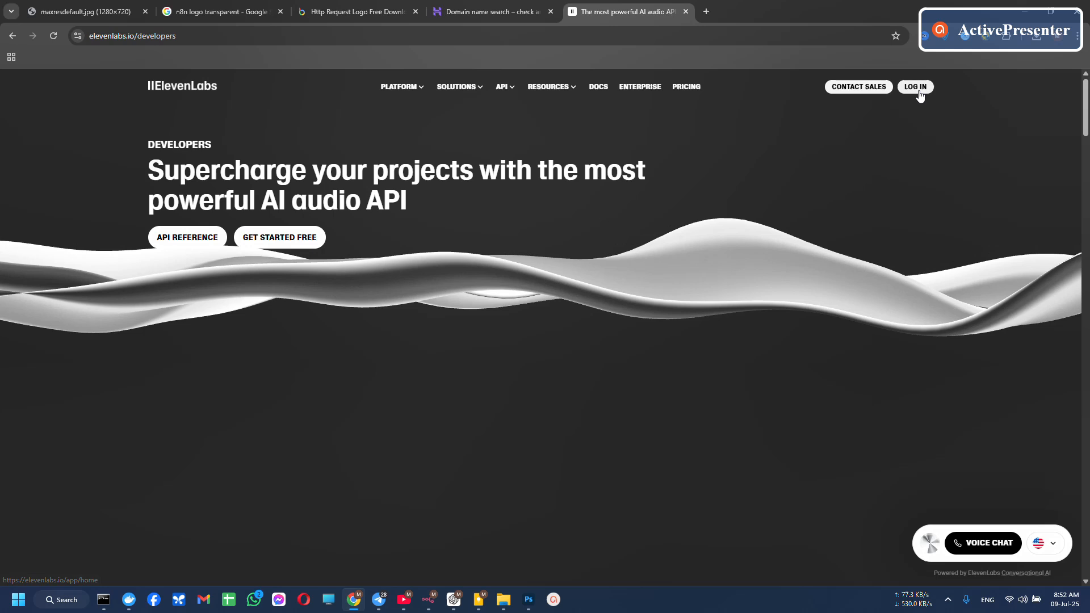
pyautogui.click(914, 86)
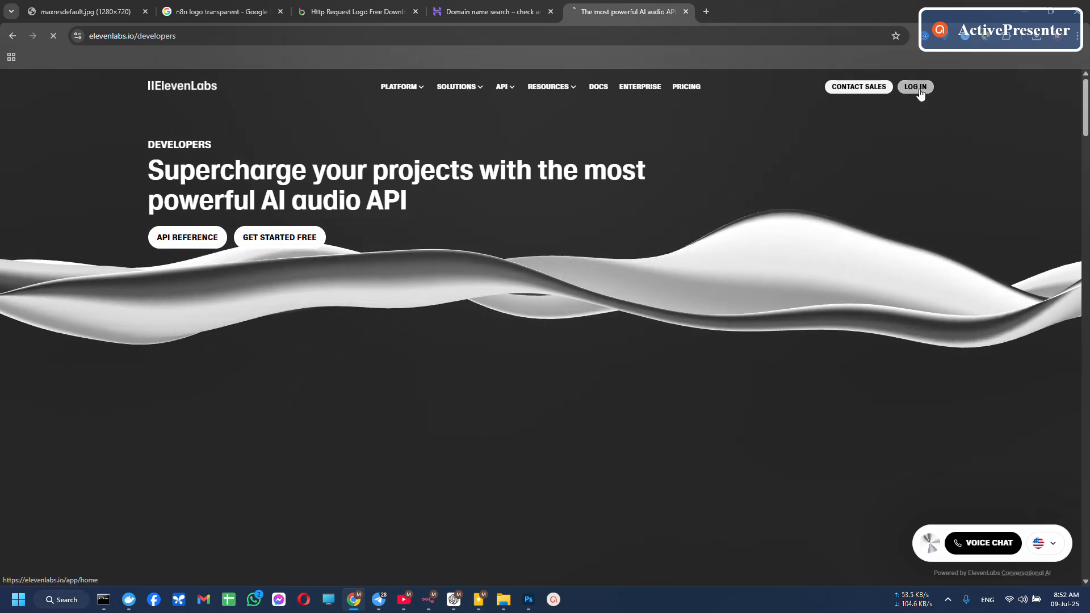
pyautogui.click(915, 87)
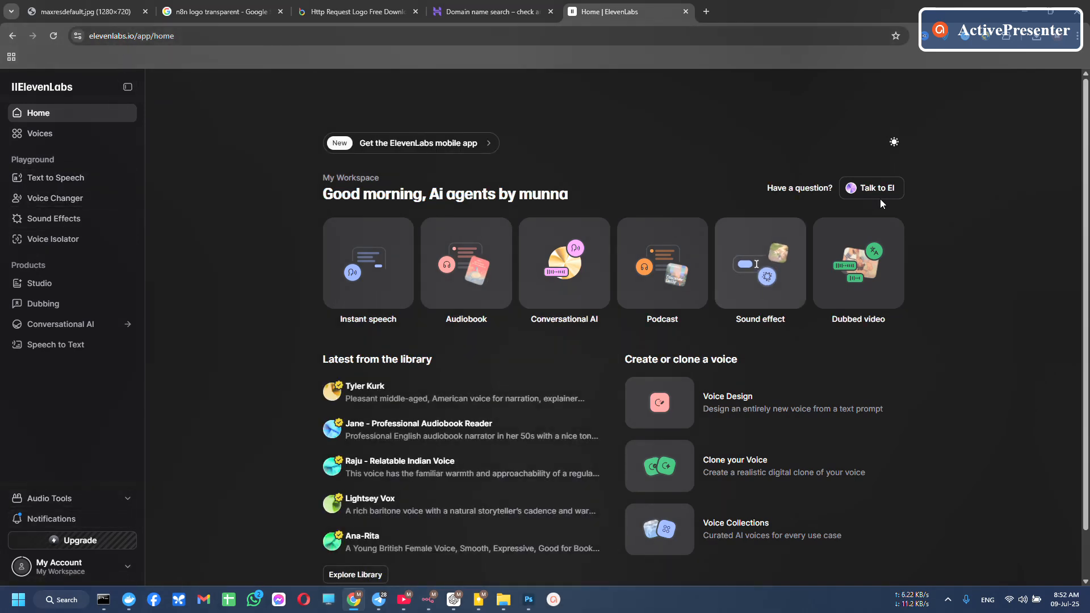
pyautogui.moveTo(61, 138)
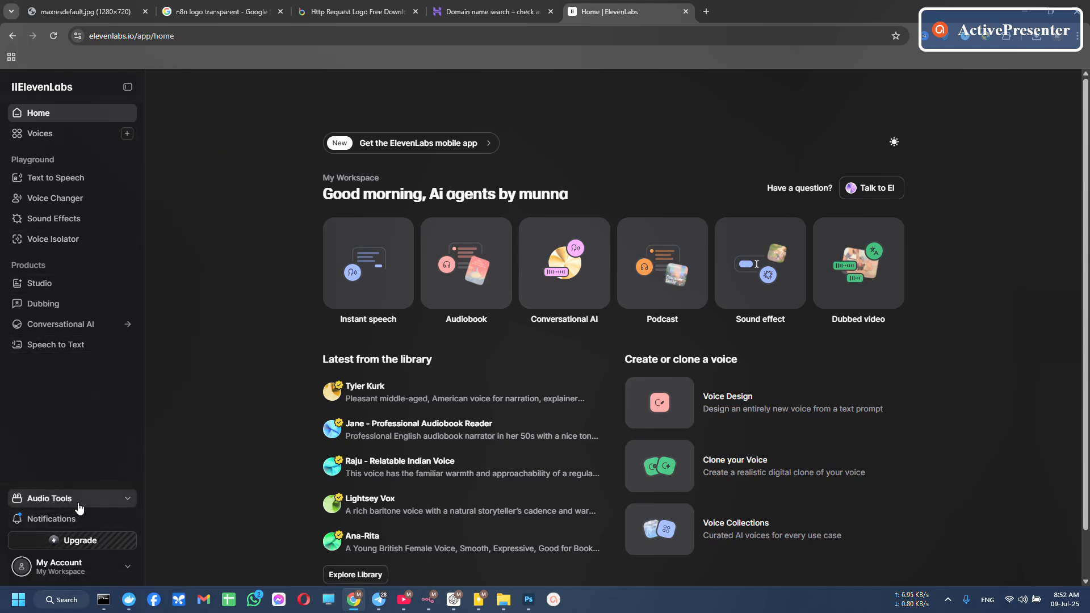
# Go to My Account > Settings > API Keys to view the existing full-access key
pyautogui.click(59, 566)
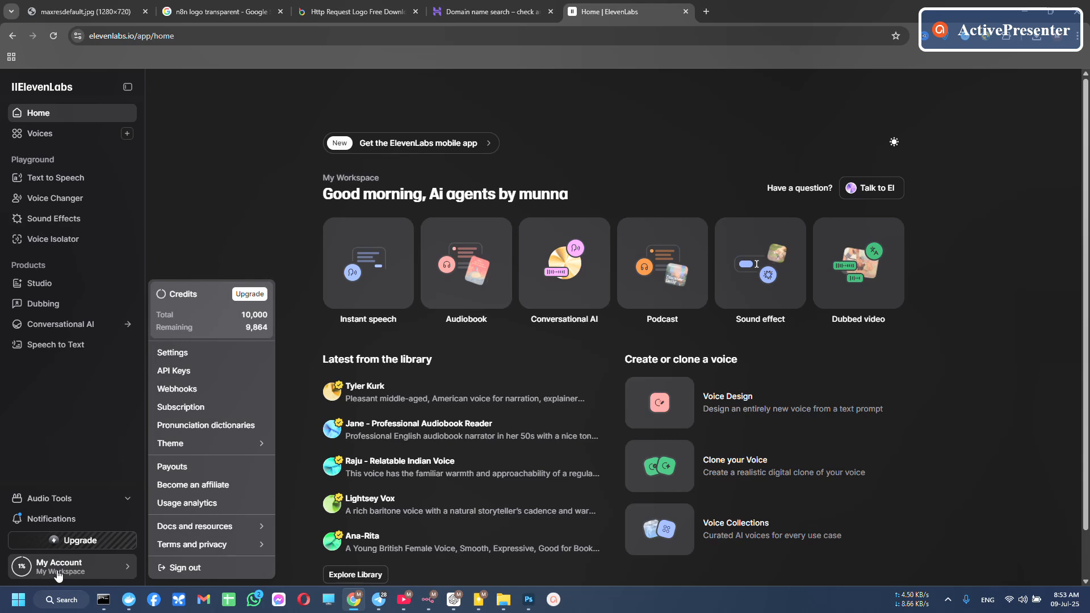
pyautogui.moveTo(155, 574)
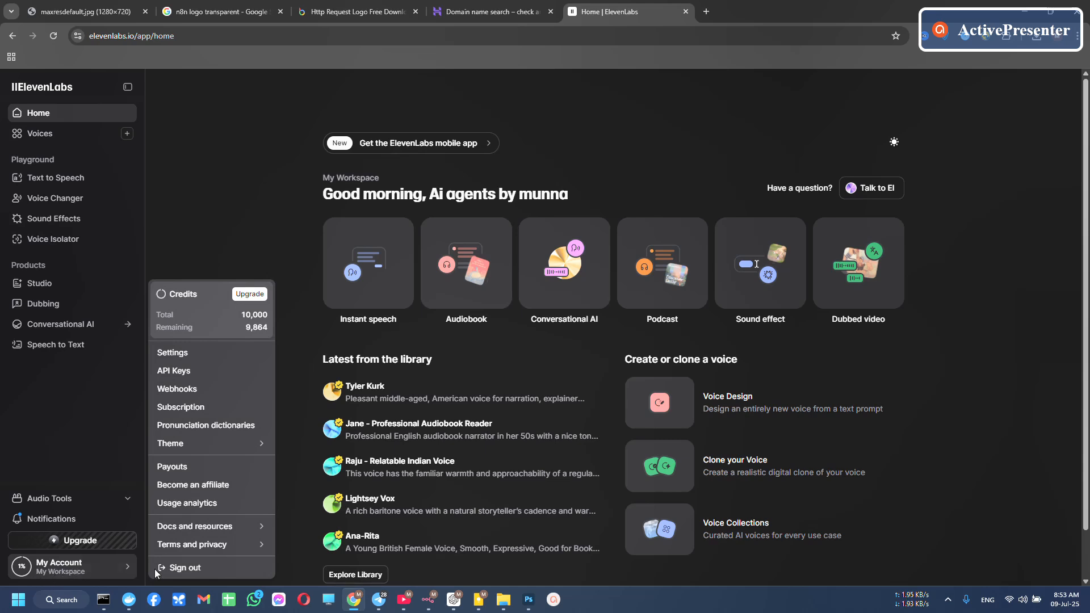
pyautogui.moveTo(181, 376)
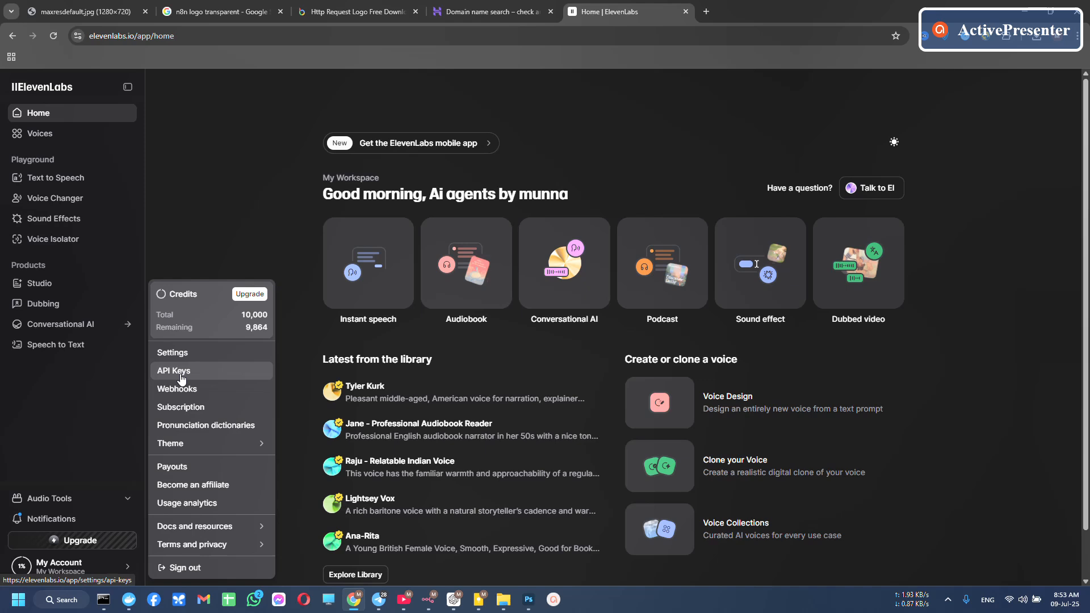
pyautogui.click(172, 370)
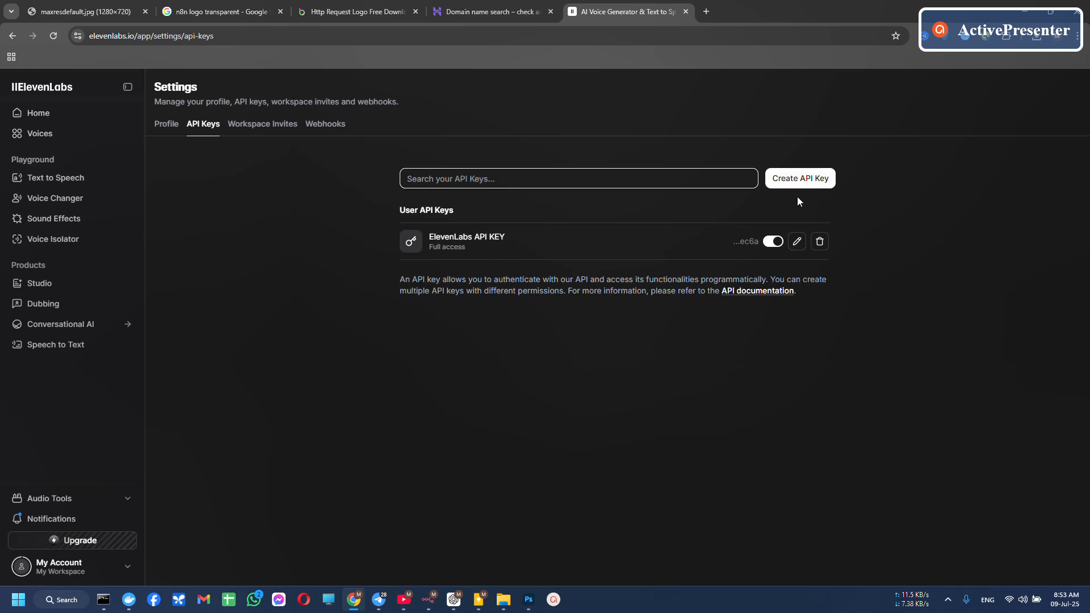
pyautogui.moveTo(808, 173)
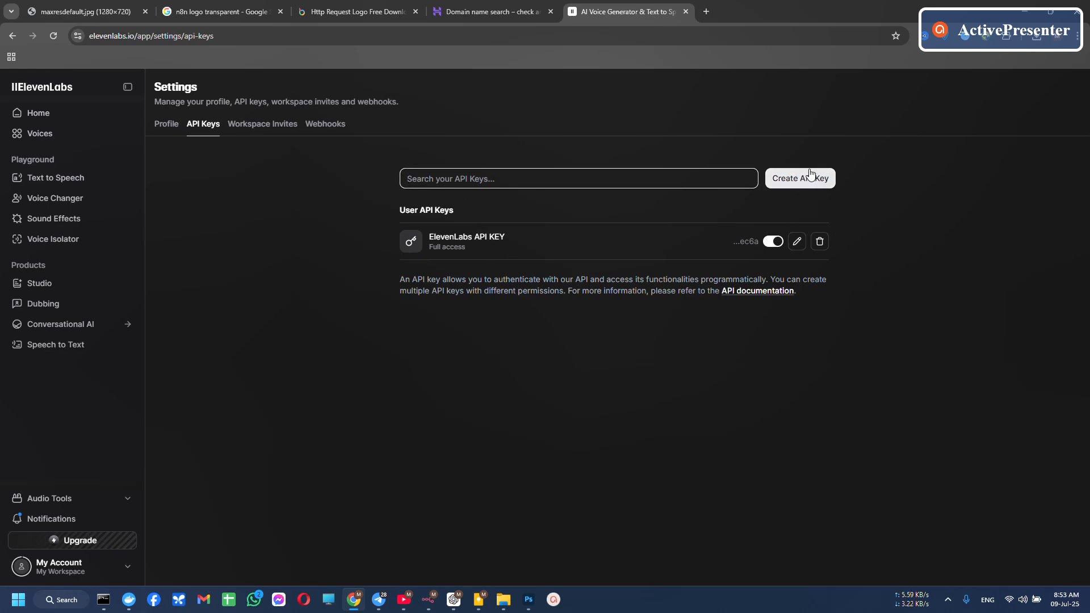
pyautogui.moveTo(784, 186)
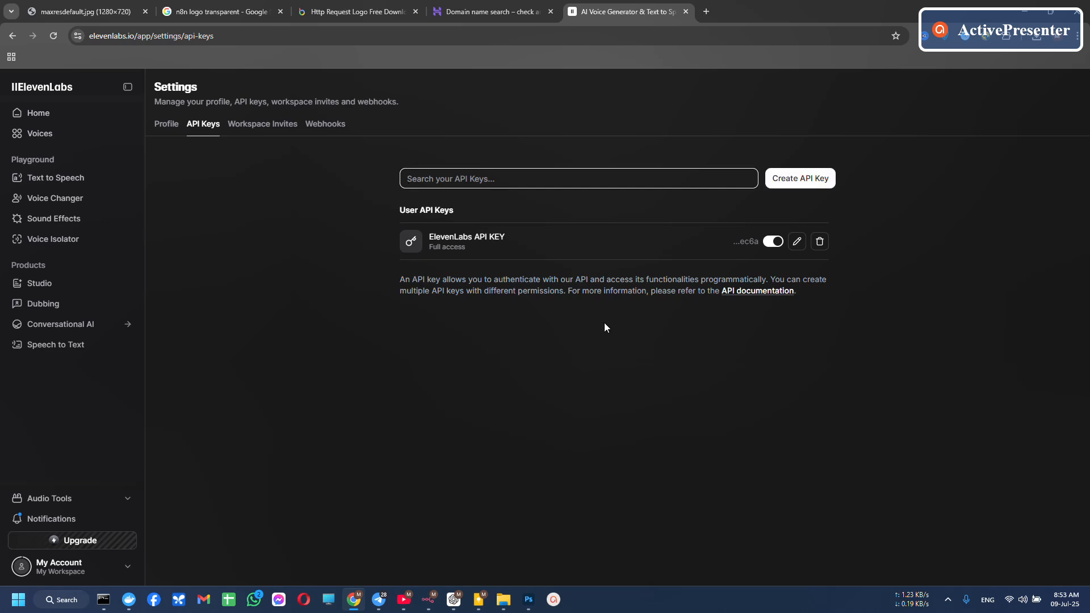
pyautogui.moveTo(555, 370)
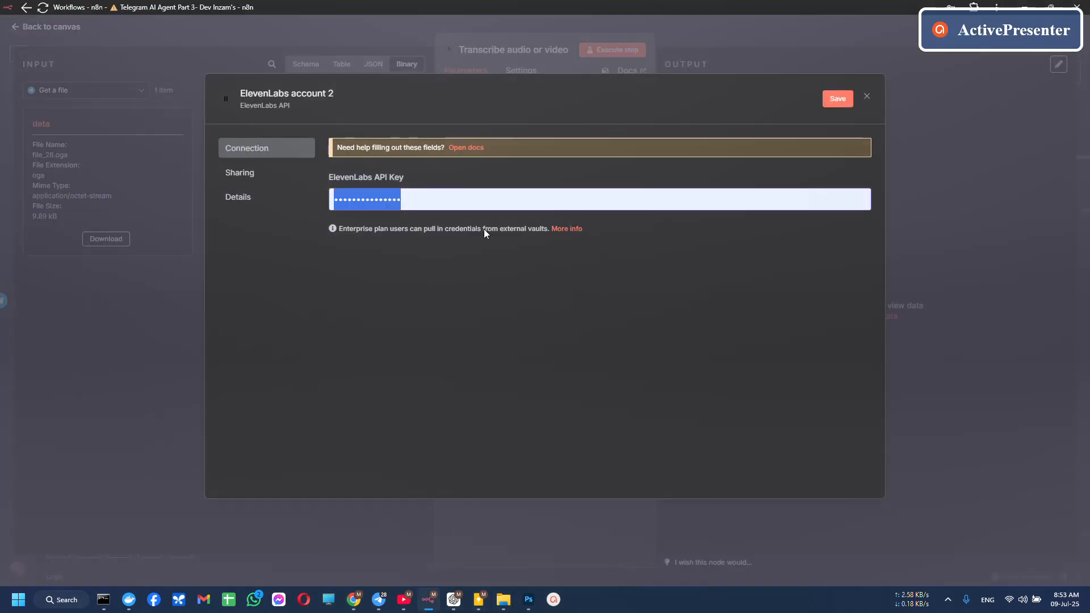
# Discard the unsaved ElevenLabs account 2 credential, keeping the node on ElevenLabs account
pyautogui.click(598, 198)
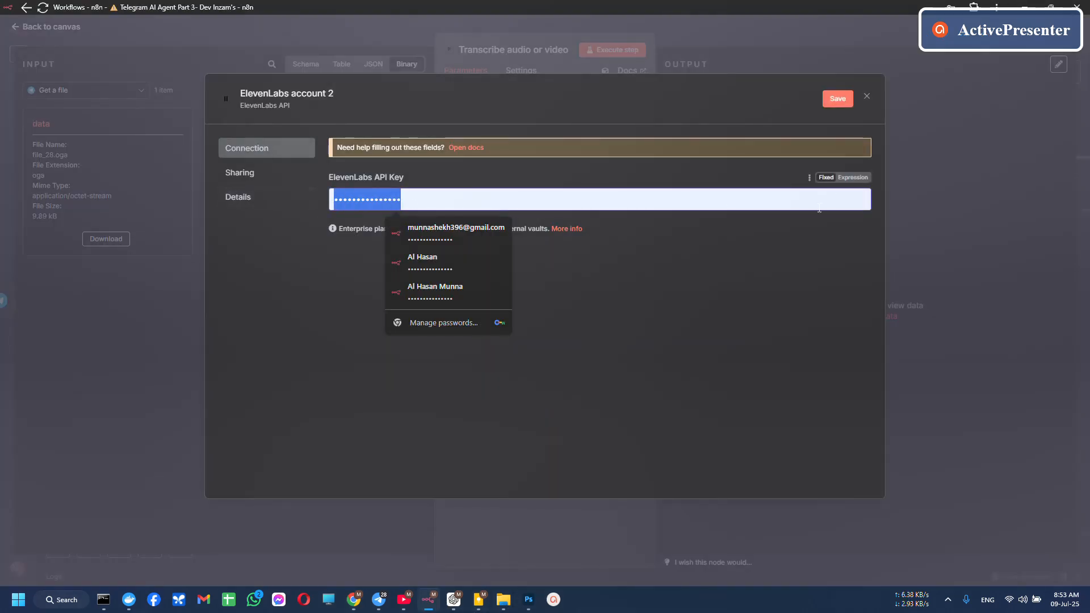
pyautogui.click(866, 95)
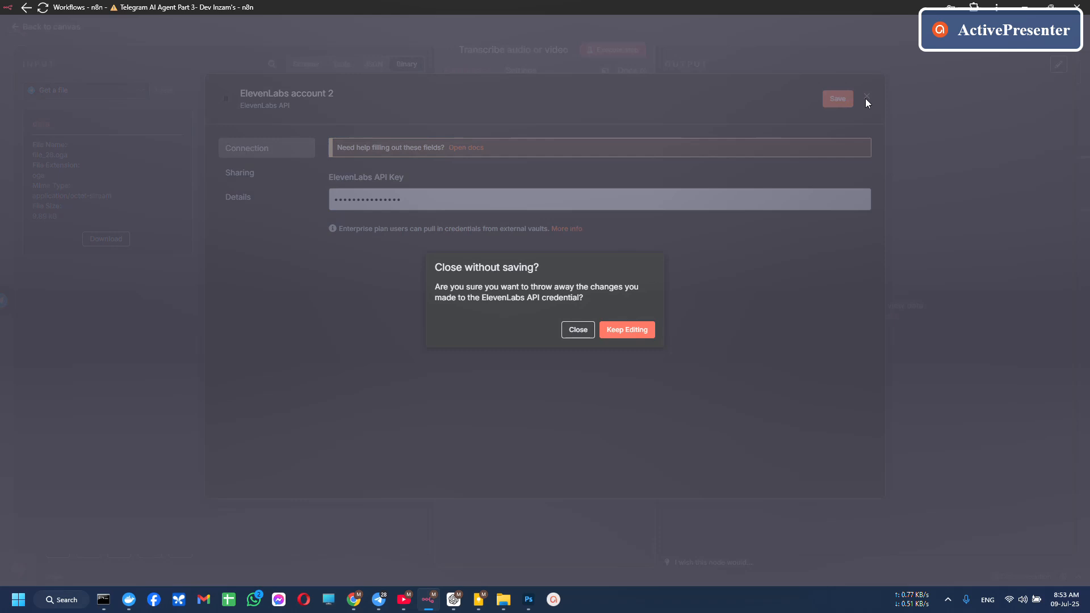
pyautogui.click(577, 329)
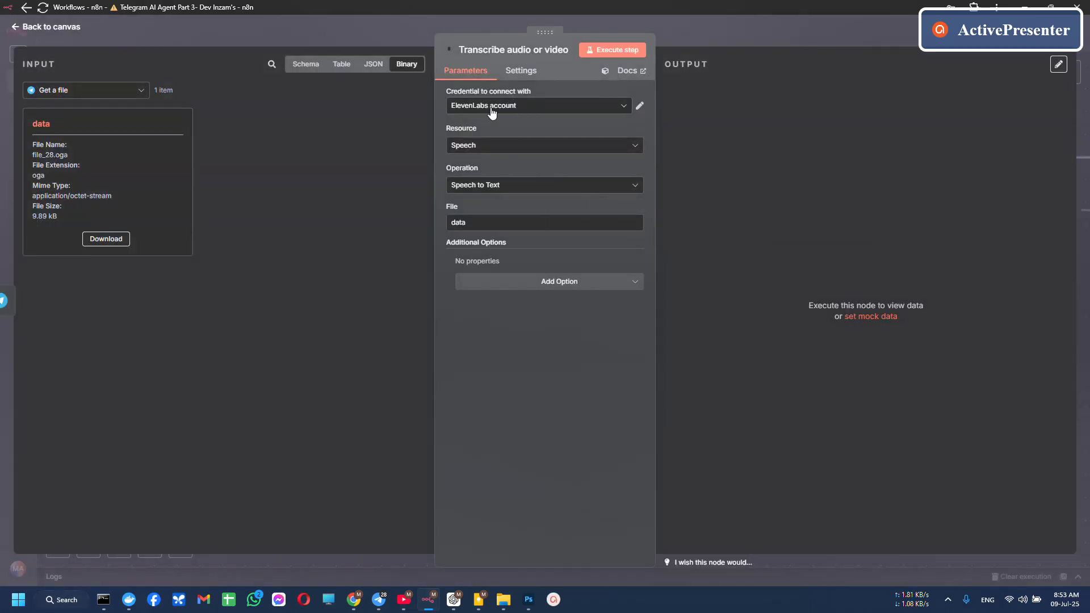
pyautogui.click(538, 104)
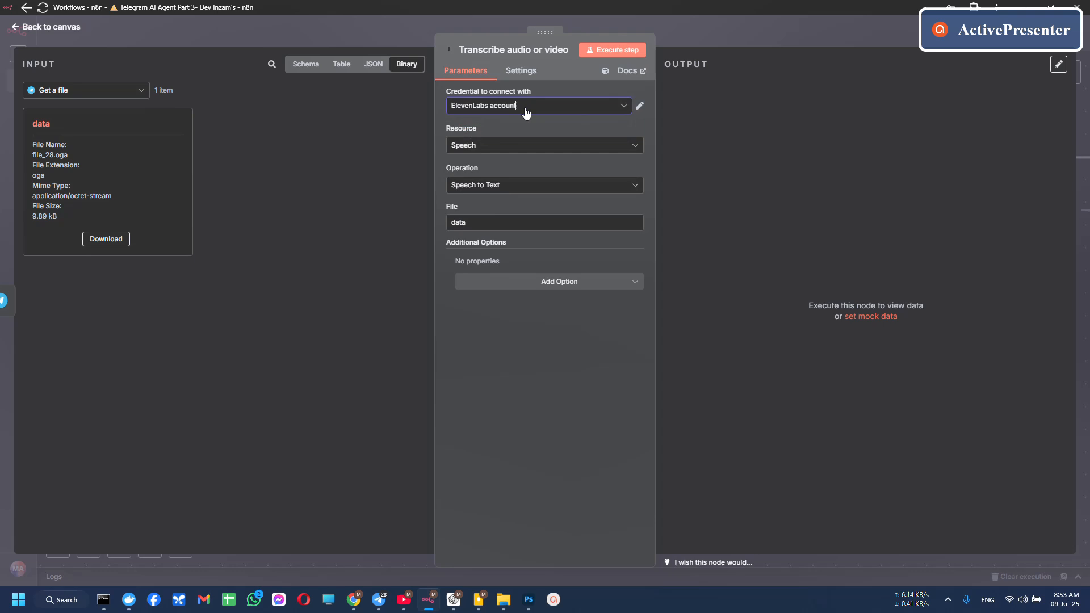
pyautogui.moveTo(466, 145)
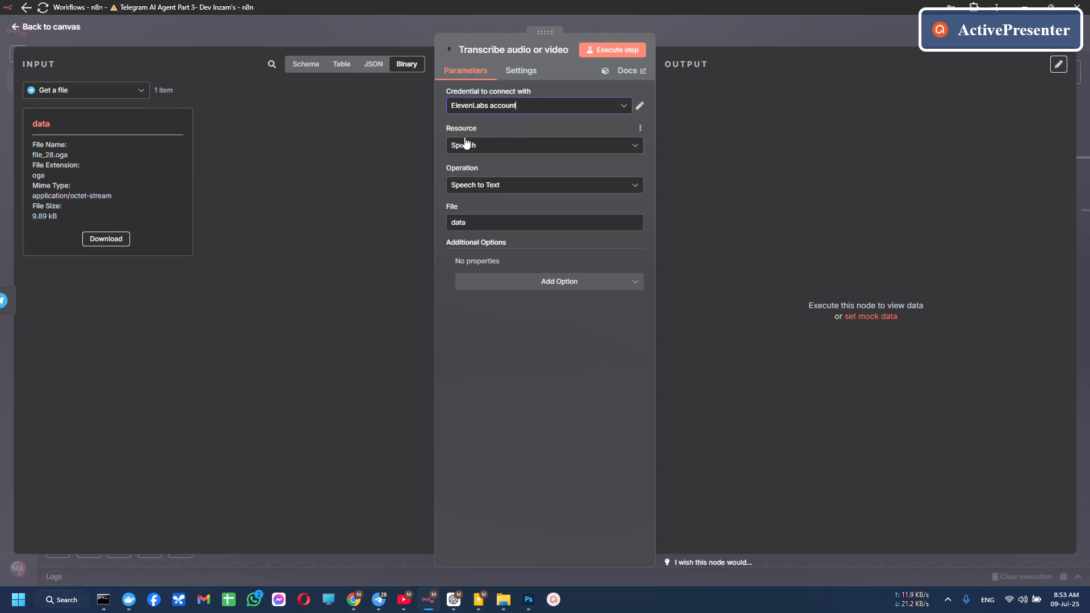
pyautogui.moveTo(485, 151)
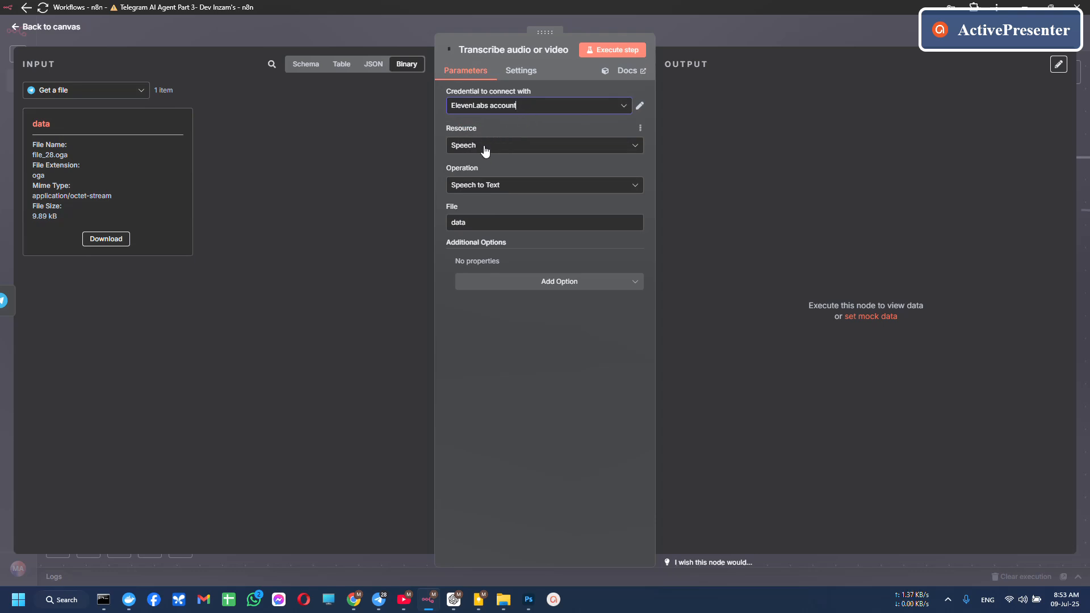
pyautogui.click(544, 144)
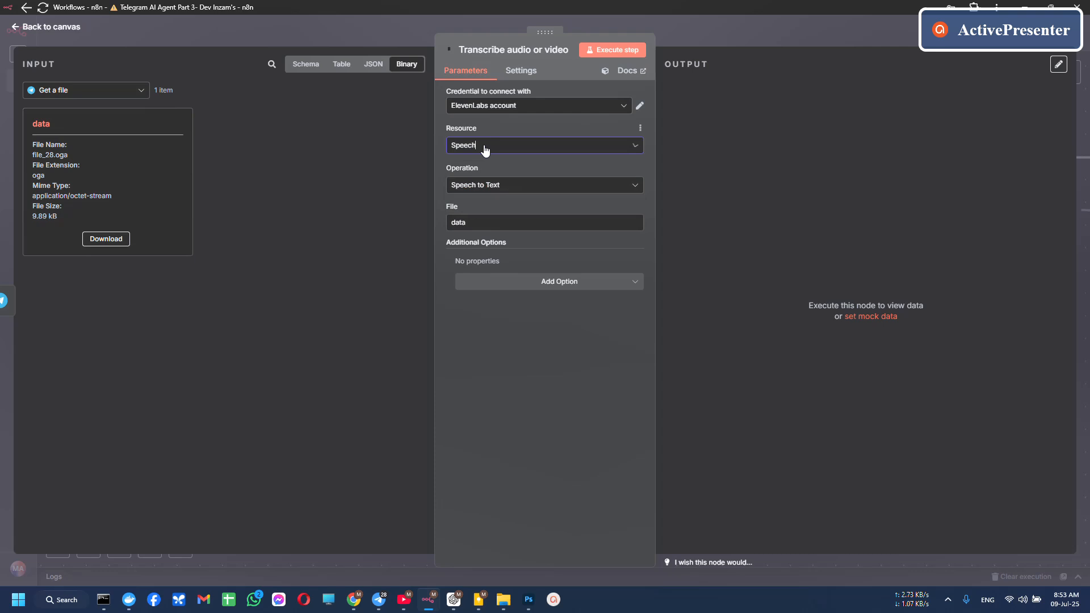
pyautogui.click(543, 146)
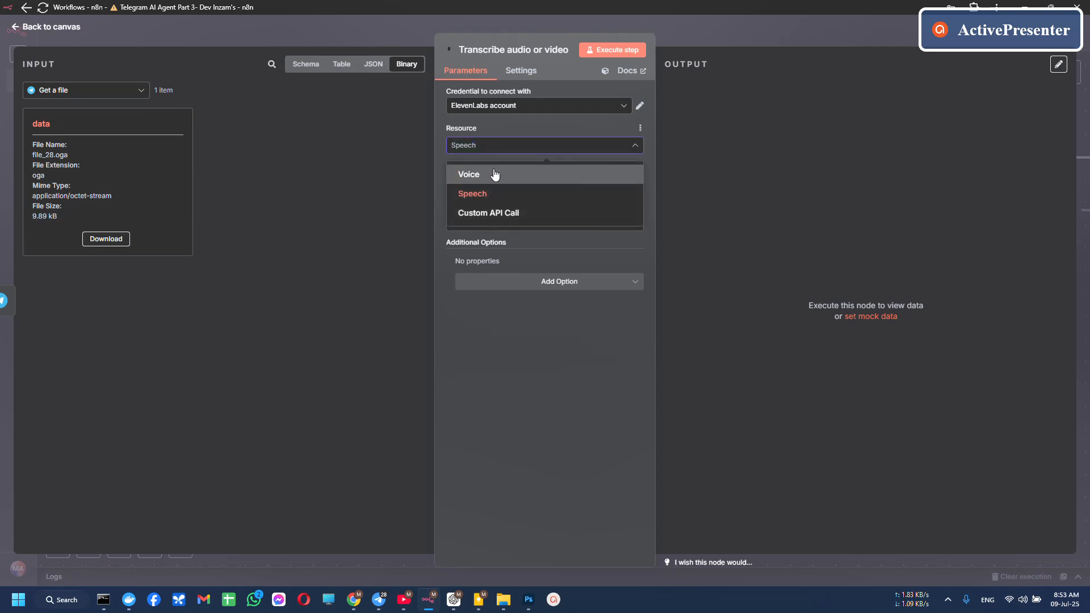
pyautogui.click(472, 193)
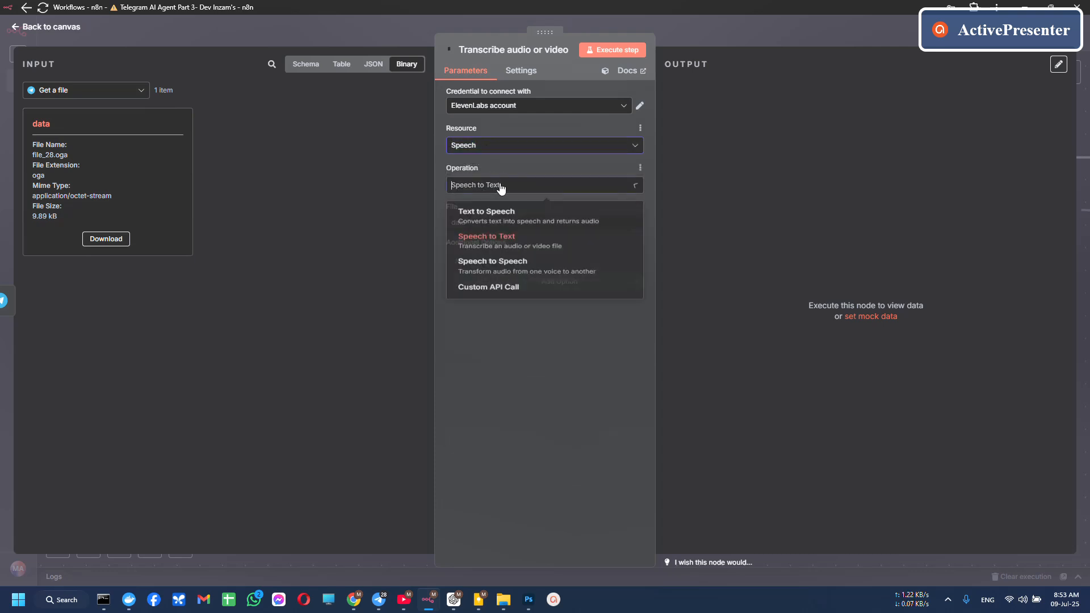
pyautogui.click(486, 236)
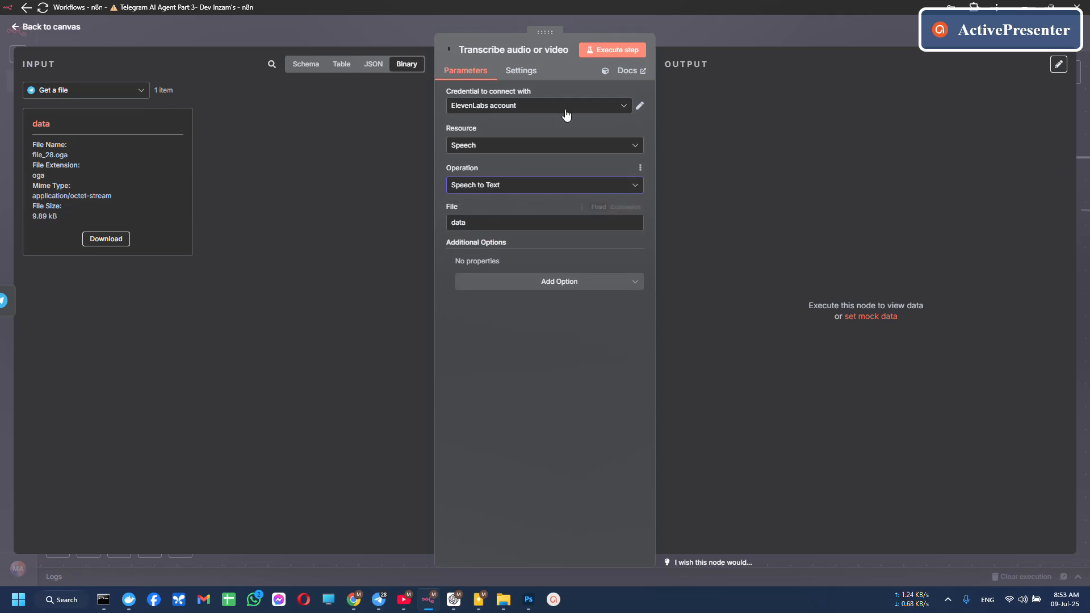
pyautogui.click(46, 26)
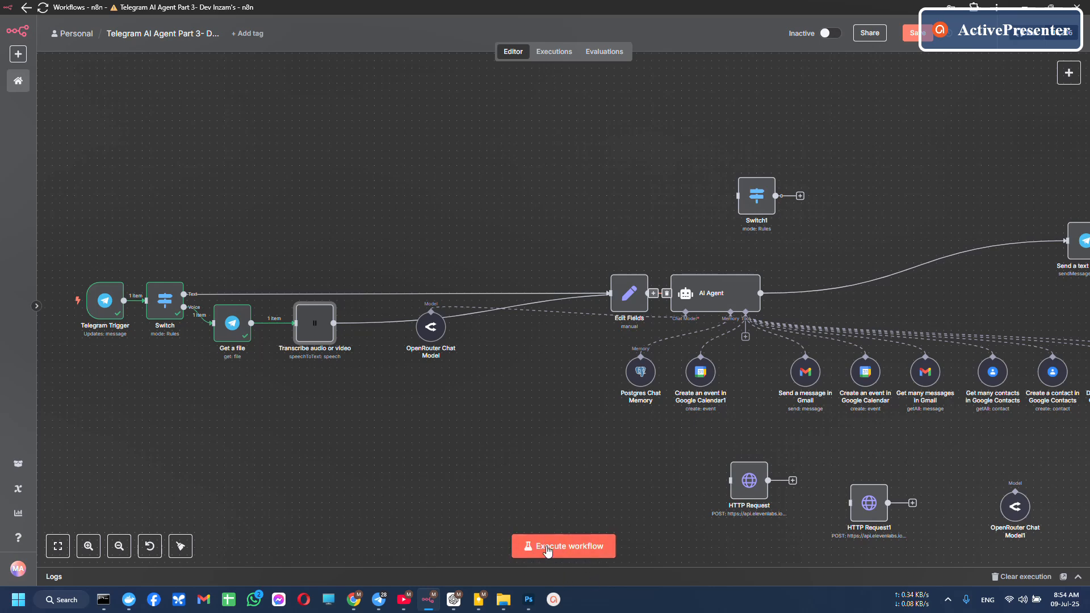
# Execute the whole workflow as a test run
pyautogui.click(563, 546)
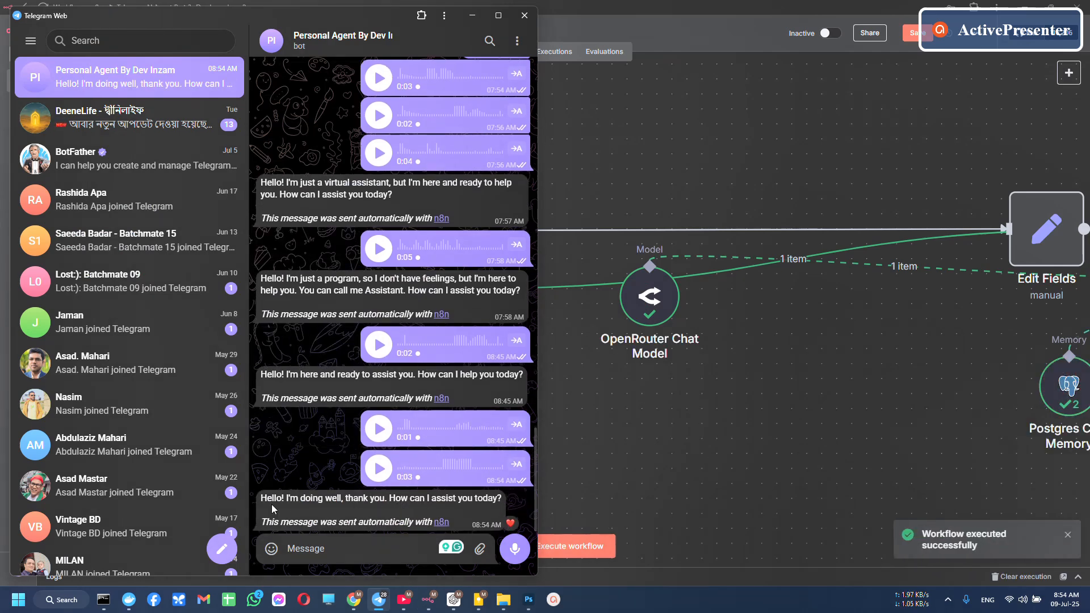
pyautogui.moveTo(346, 508)
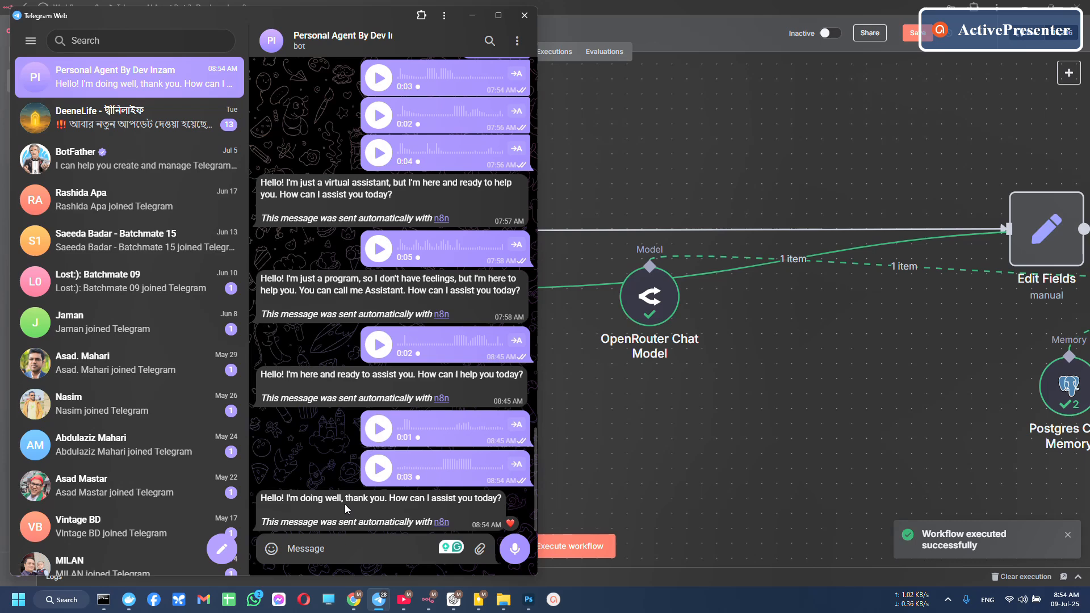
pyautogui.moveTo(432, 510)
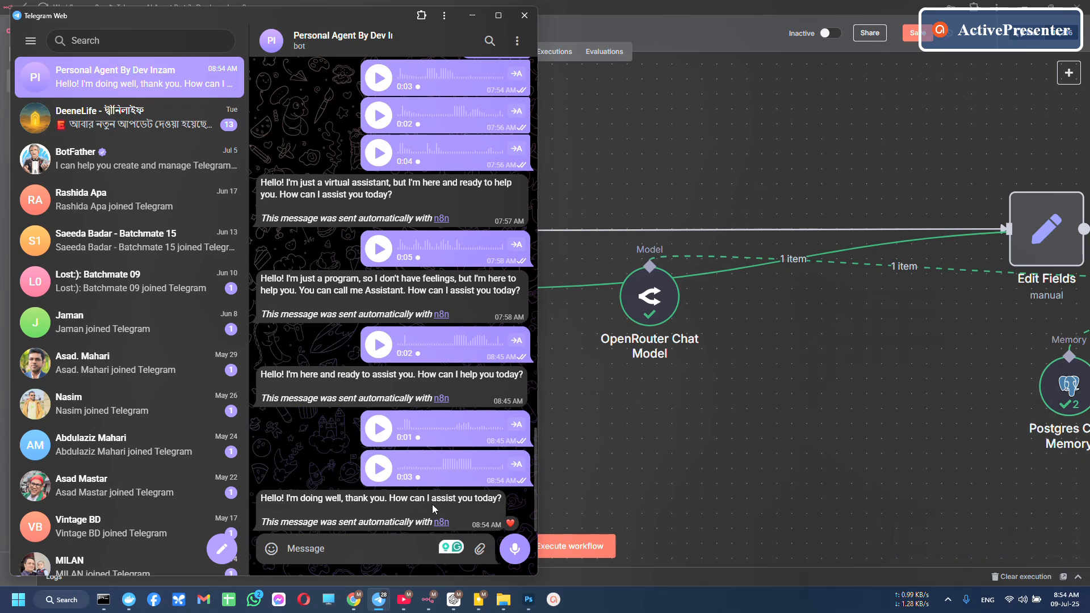
# Return to the n8n editor after the Telegram bot replies to the voice note
pyautogui.click(524, 14)
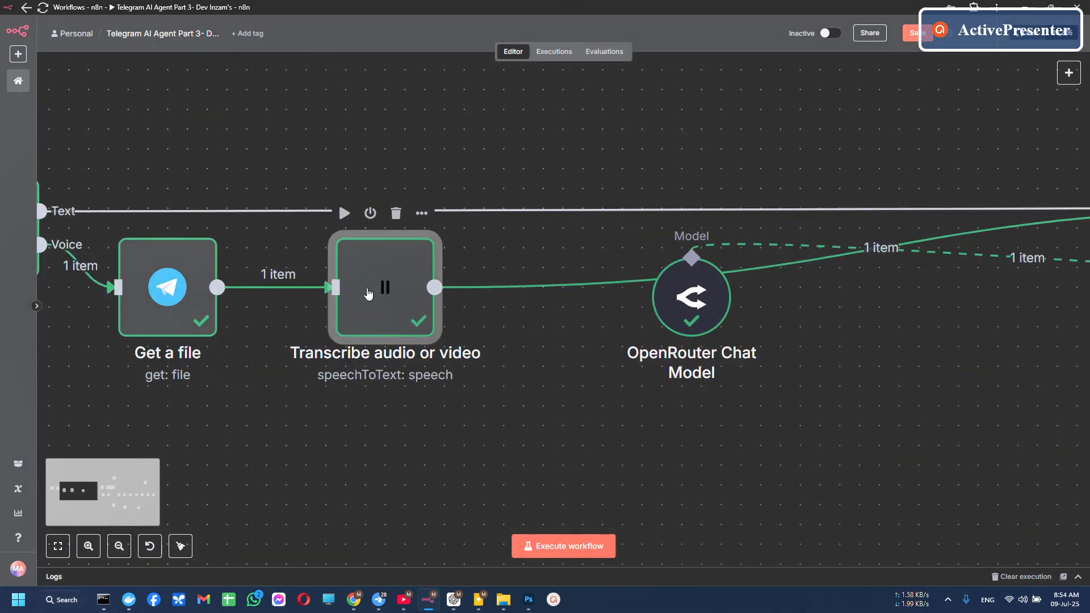
# Add a Language Code option set to en on the transcription node after checking its output
pyautogui.doubleClick(385, 287)
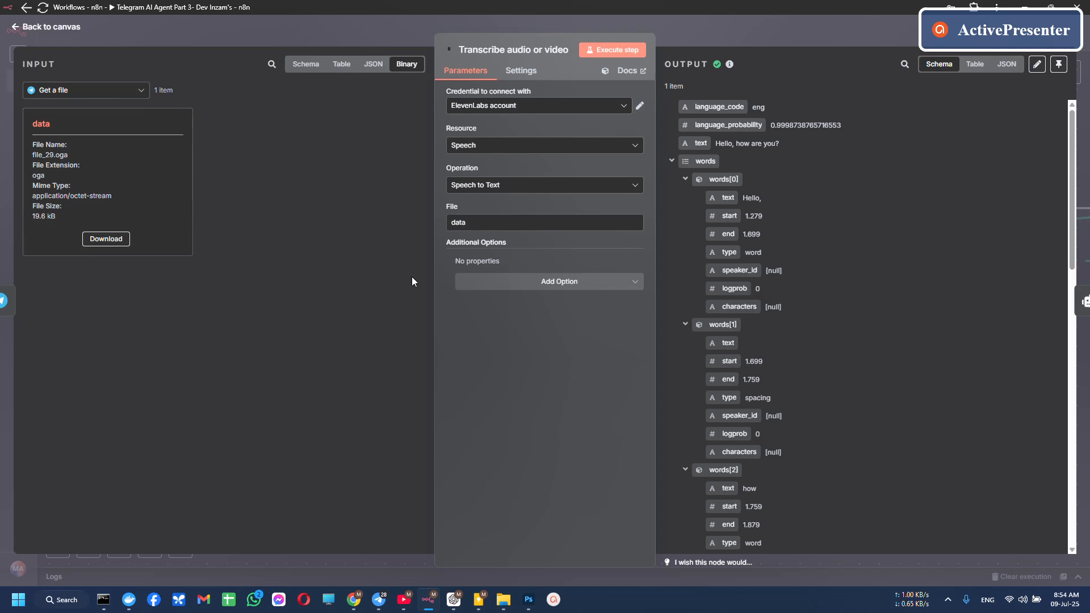
pyautogui.moveTo(763, 115)
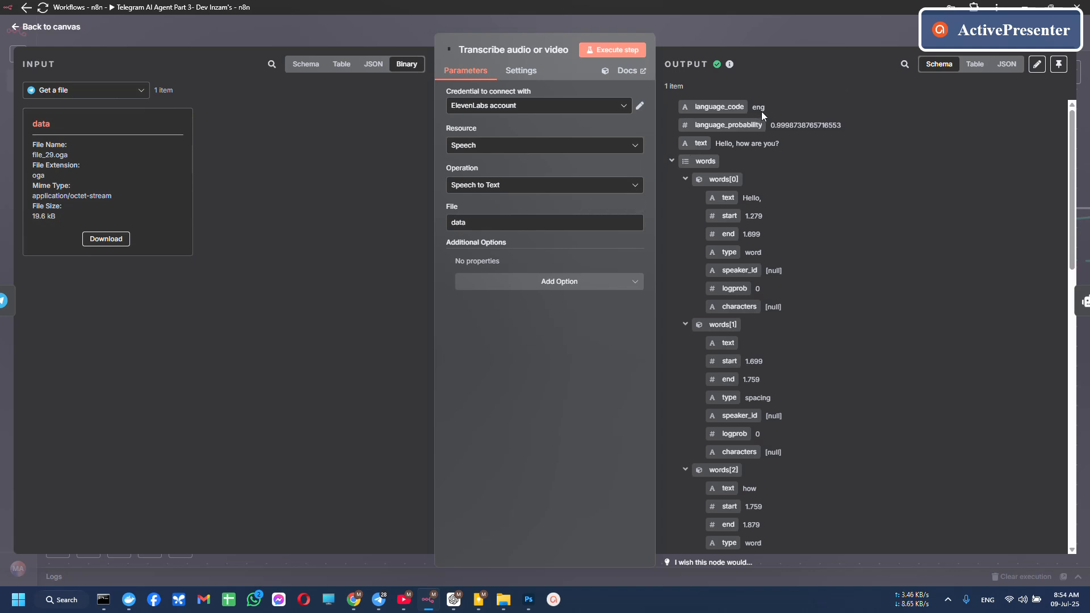
pyautogui.moveTo(562, 286)
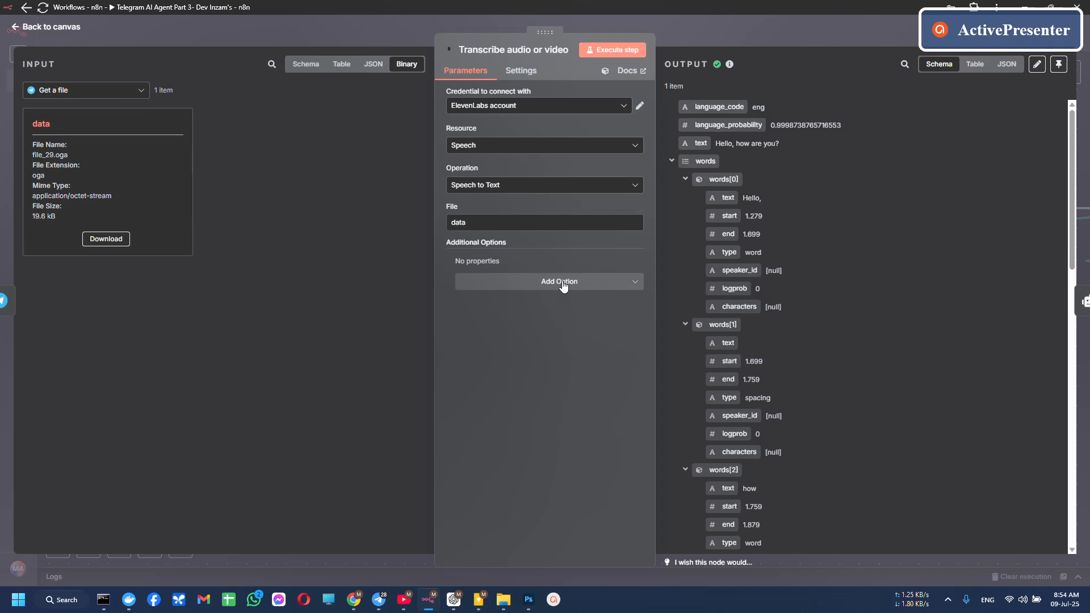
pyautogui.click(558, 282)
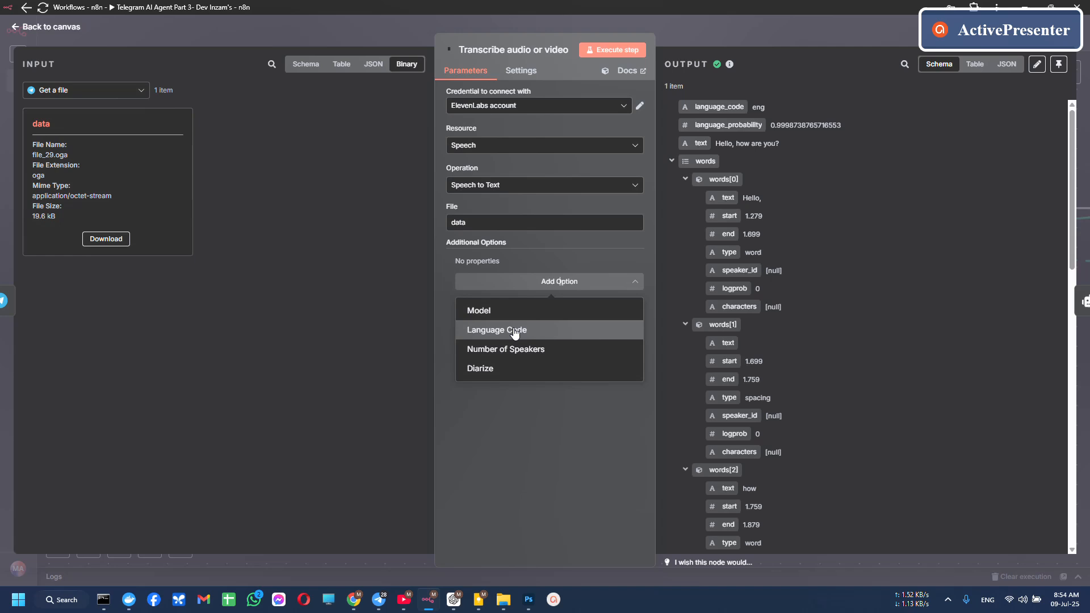
pyautogui.click(496, 329)
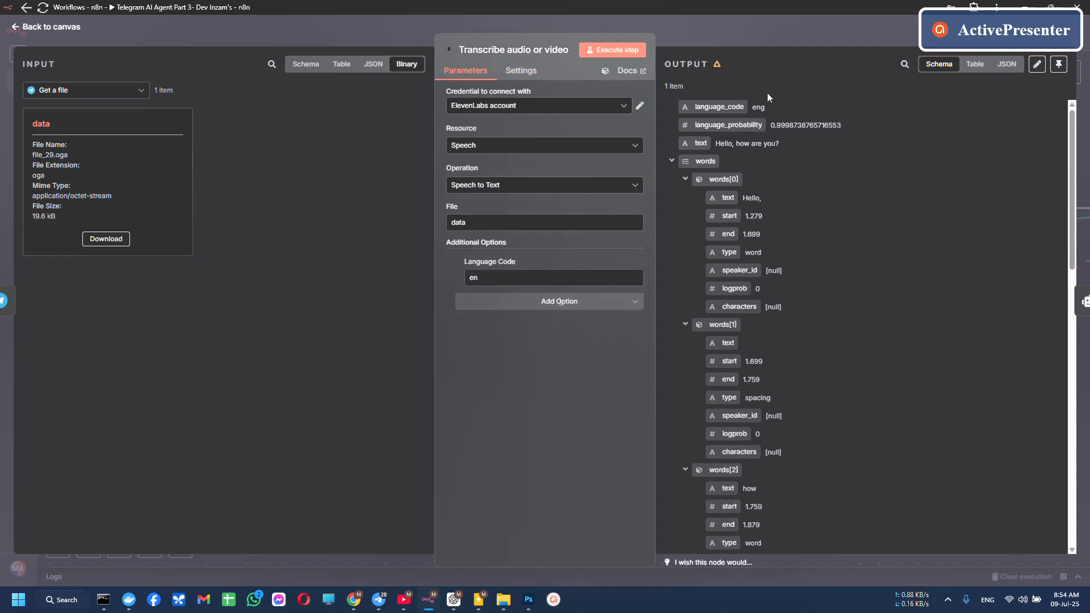
pyautogui.moveTo(737, 130)
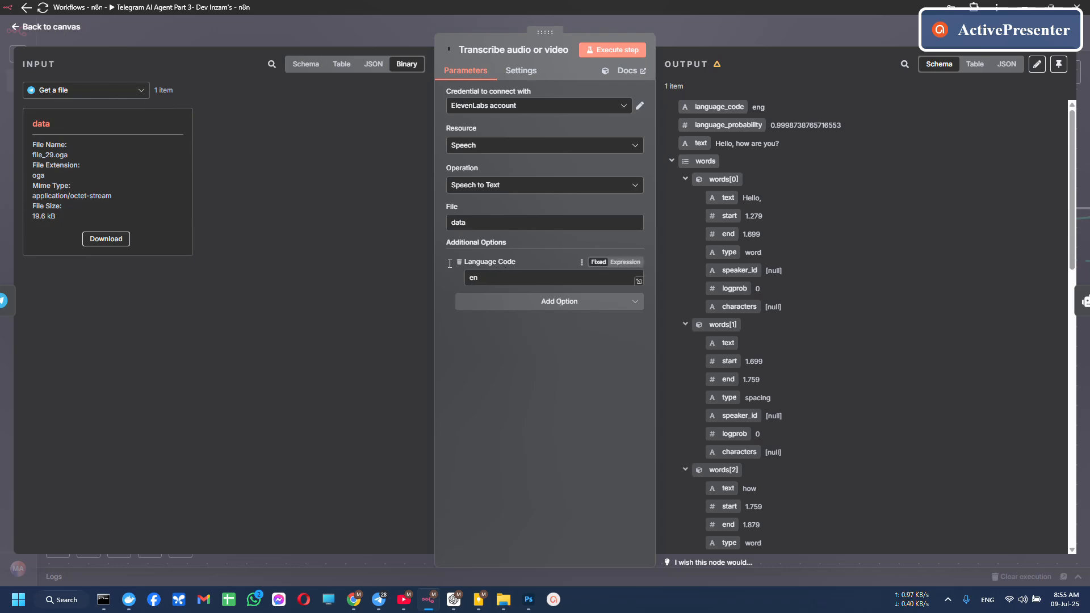
pyautogui.click(45, 27)
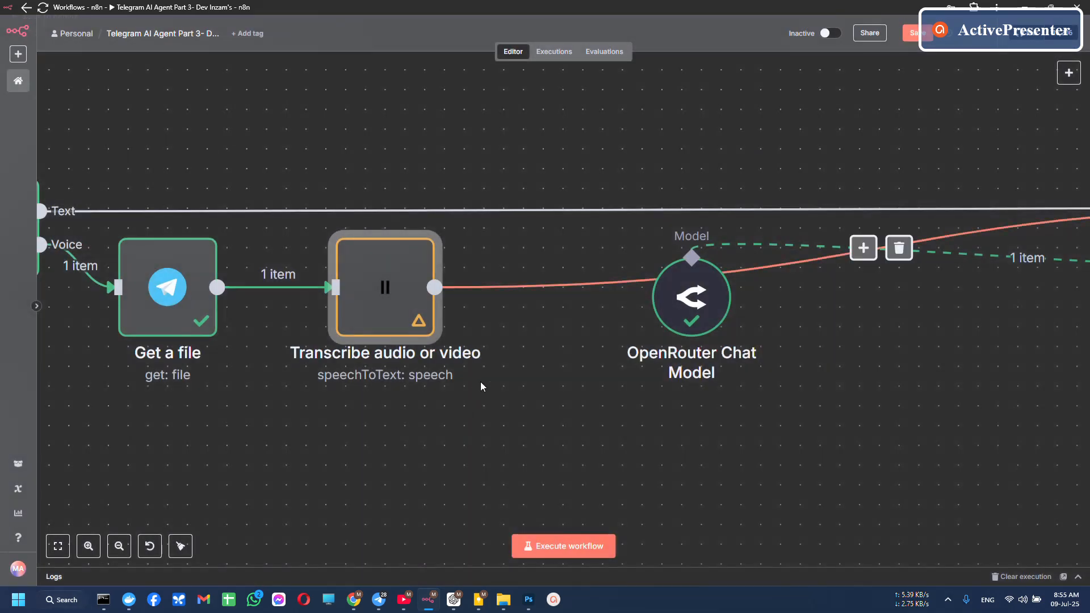